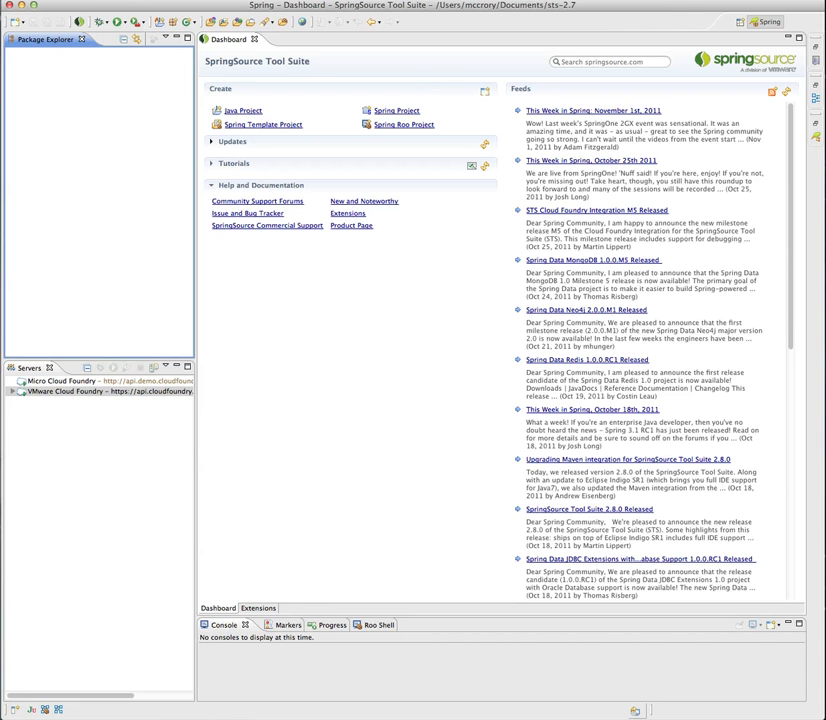
pyautogui.moveTo(136, 692)
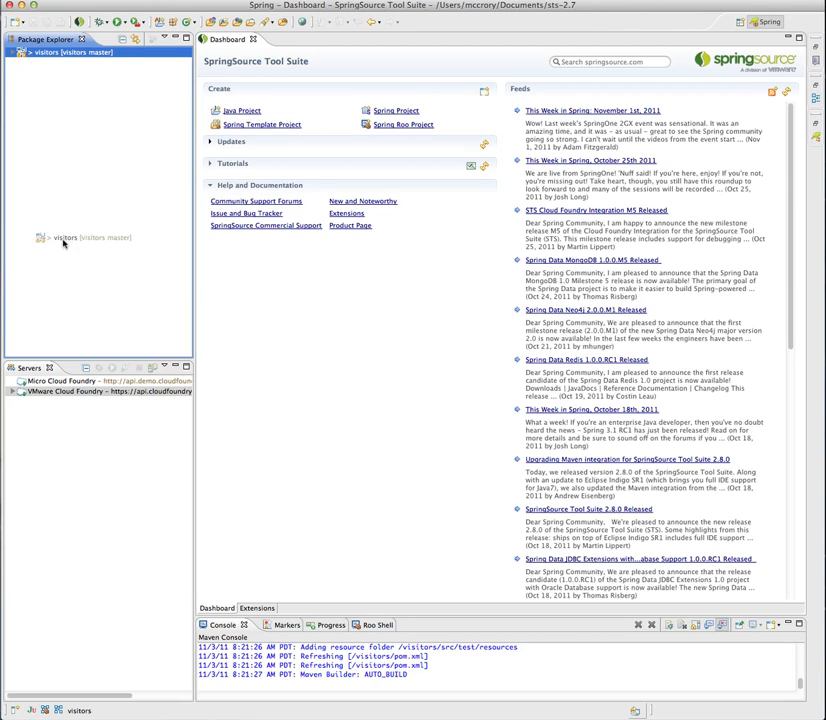
# Deploy the visitors project to Micro Cloud Foundry, accepting the default application name and type.
pyautogui.click(14, 390)
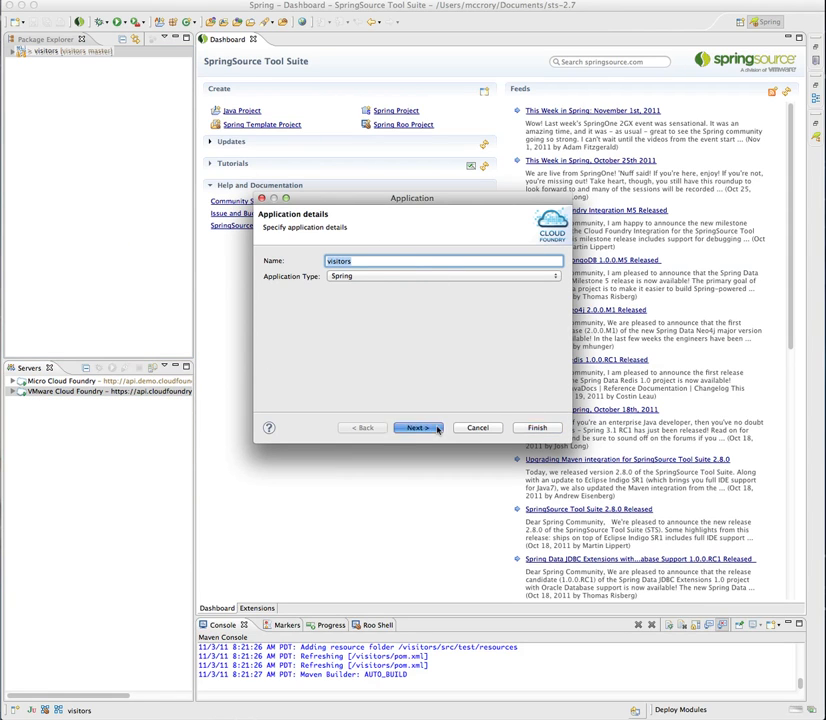
pyautogui.click(416, 428)
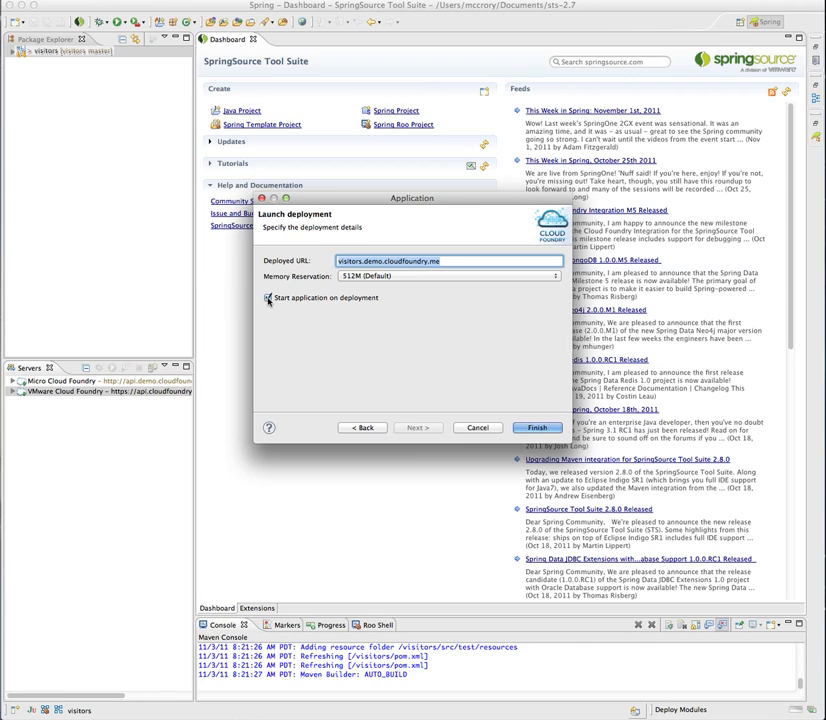
pyautogui.click(536, 428)
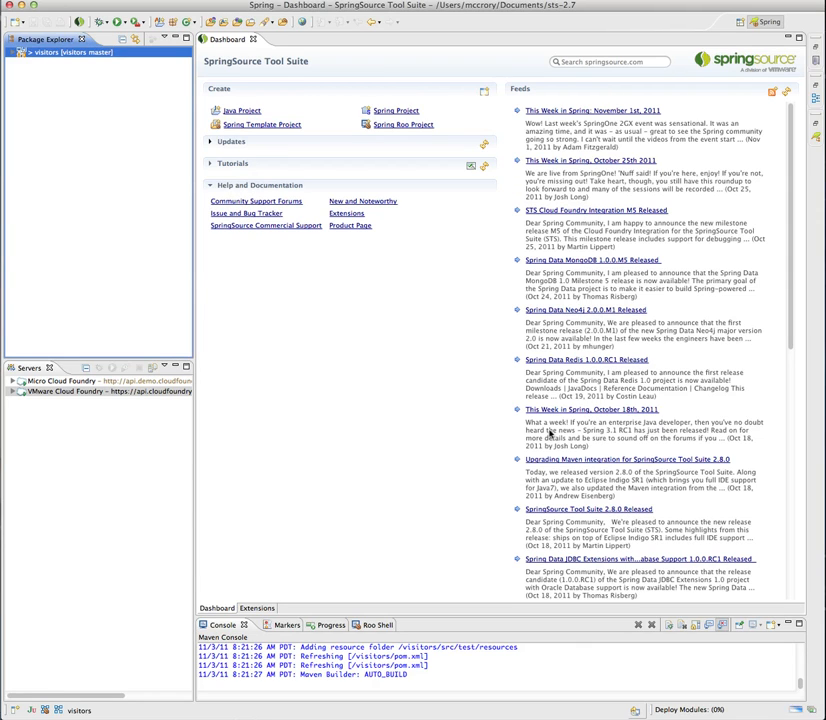
pyautogui.moveTo(192, 516)
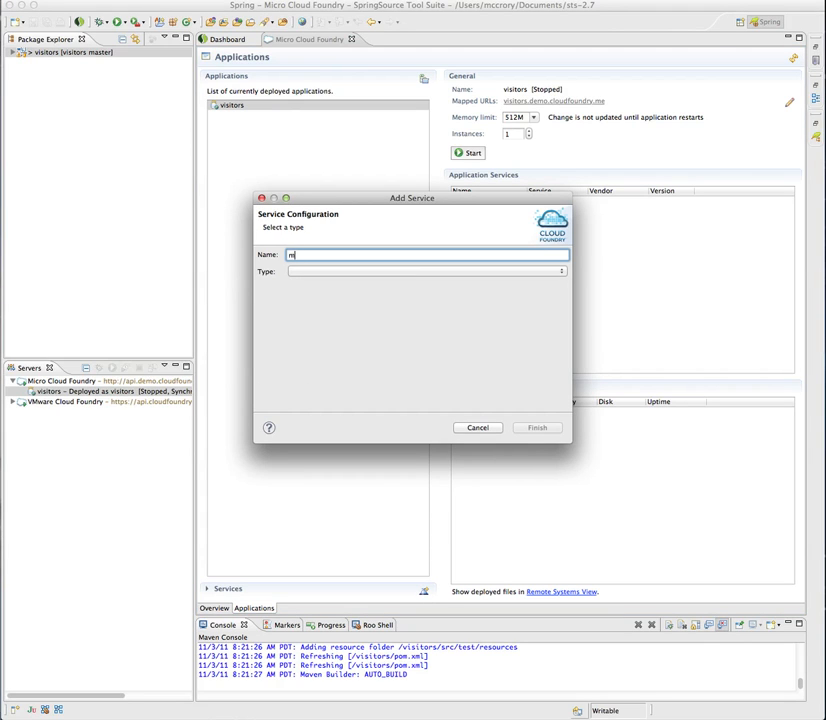
# Create a MongoDB NoSQL store service named mongo-visitors on Micro Cloud Foundry.
pyautogui.write('ongo-visit')
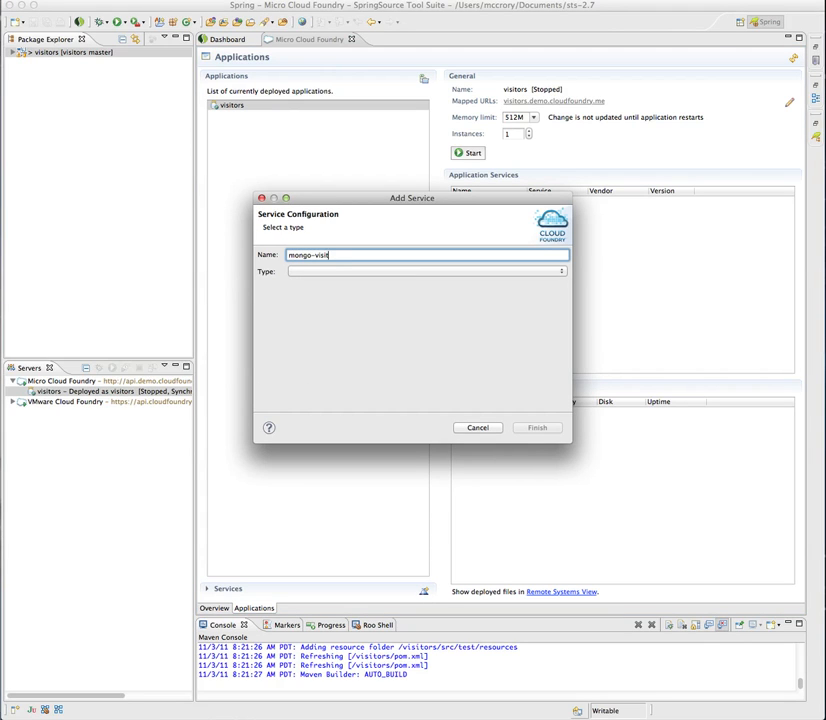
pyautogui.write('ors')
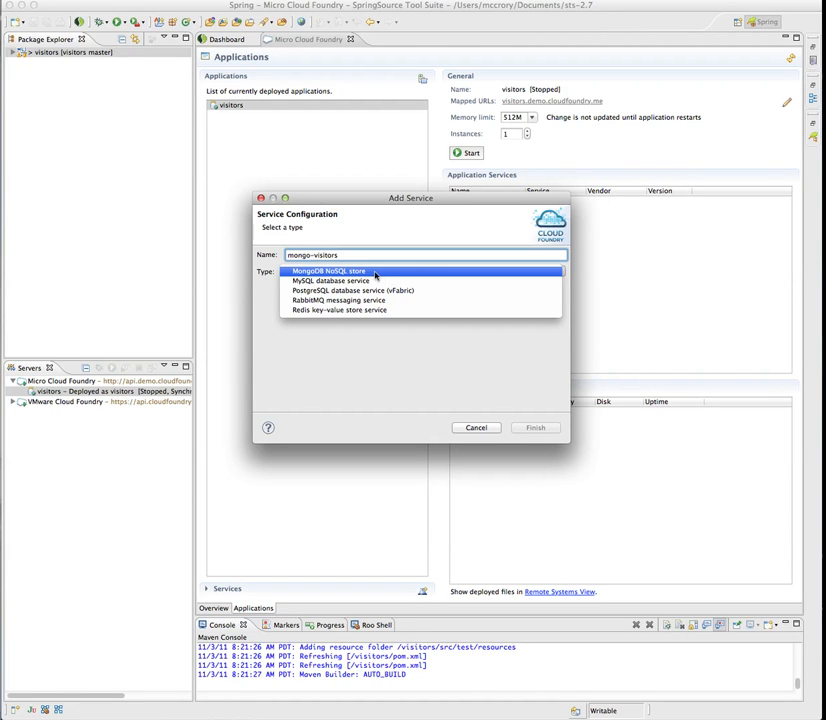
pyautogui.click(328, 270)
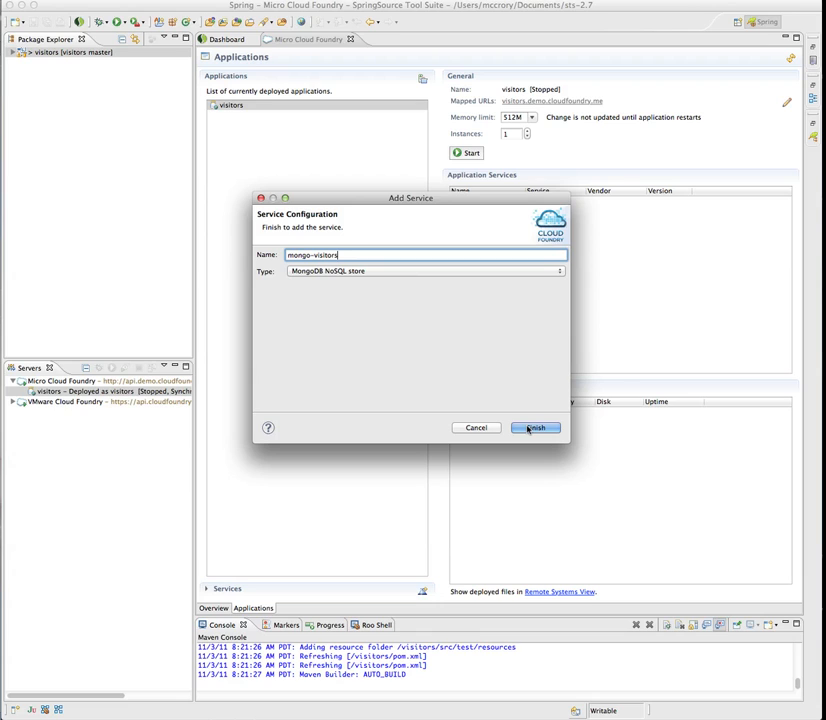
pyautogui.click(536, 428)
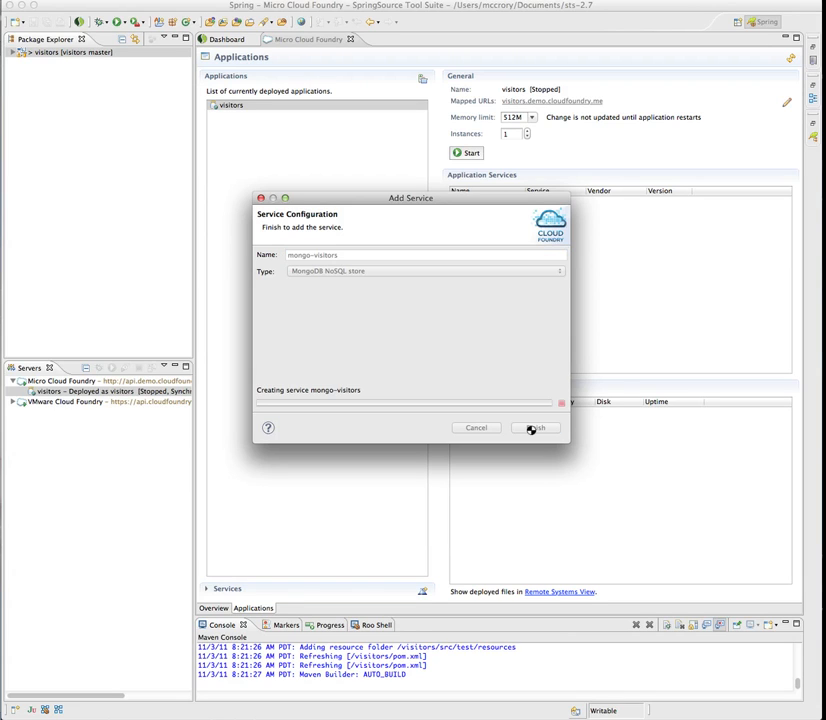
pyautogui.click(536, 428)
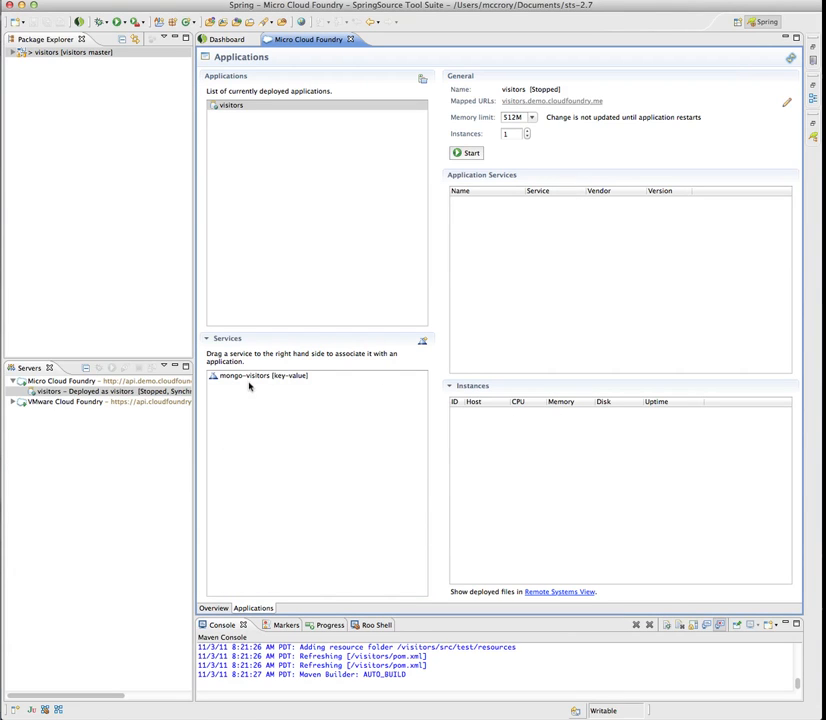
# Bind the mongo-visitors service to the visitors application.
pyautogui.click(232, 104)
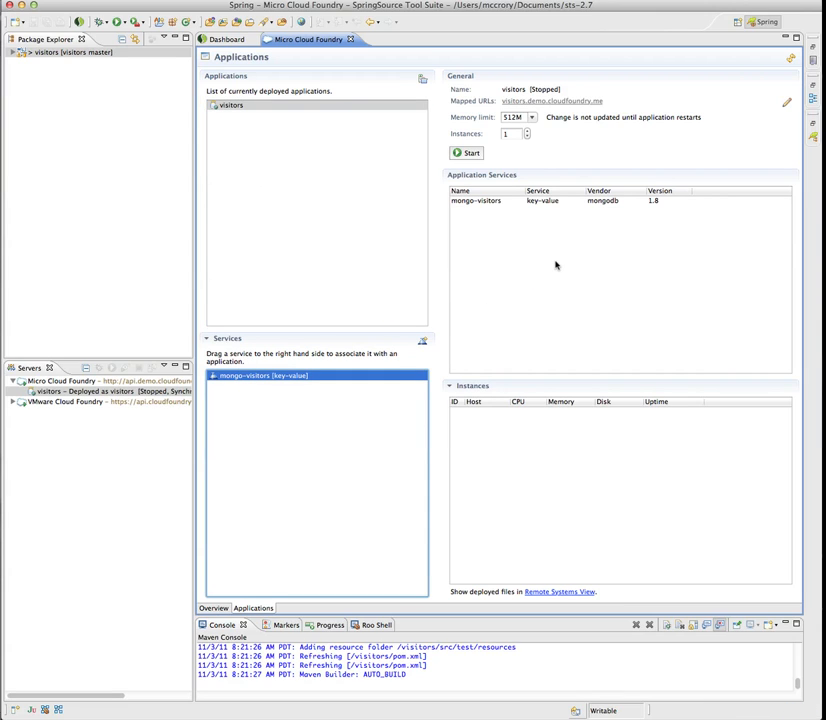
# Start the visitors application and view its Hello page via the mapped URL.
pyautogui.click(468, 152)
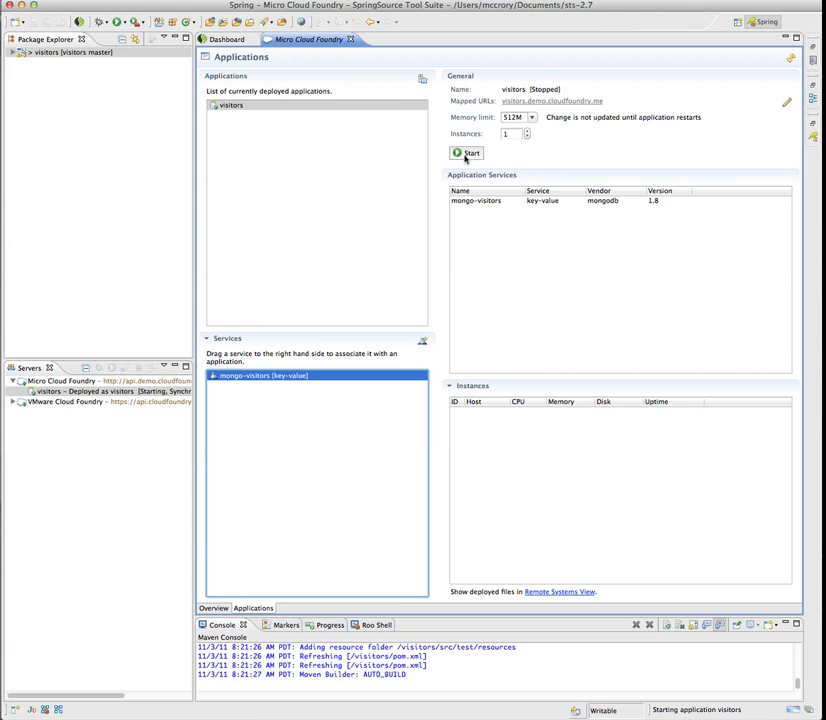
pyautogui.click(466, 152)
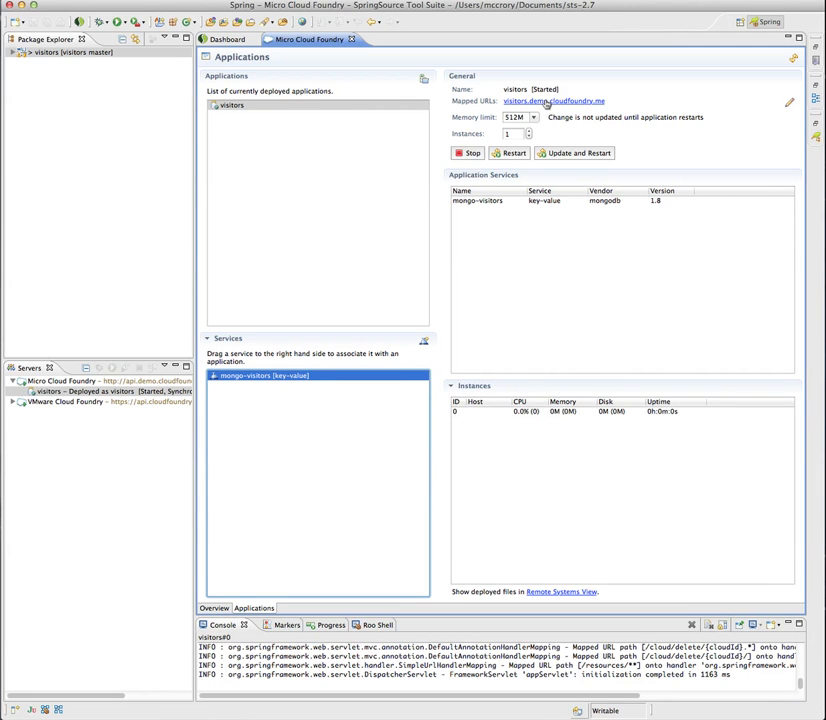
pyautogui.click(552, 100)
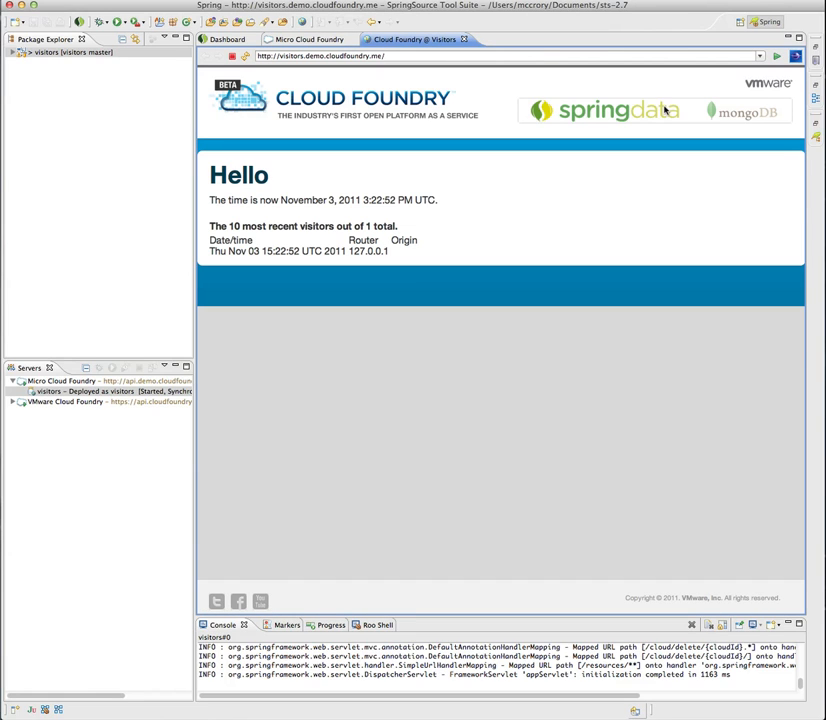
pyautogui.moveTo(408, 238)
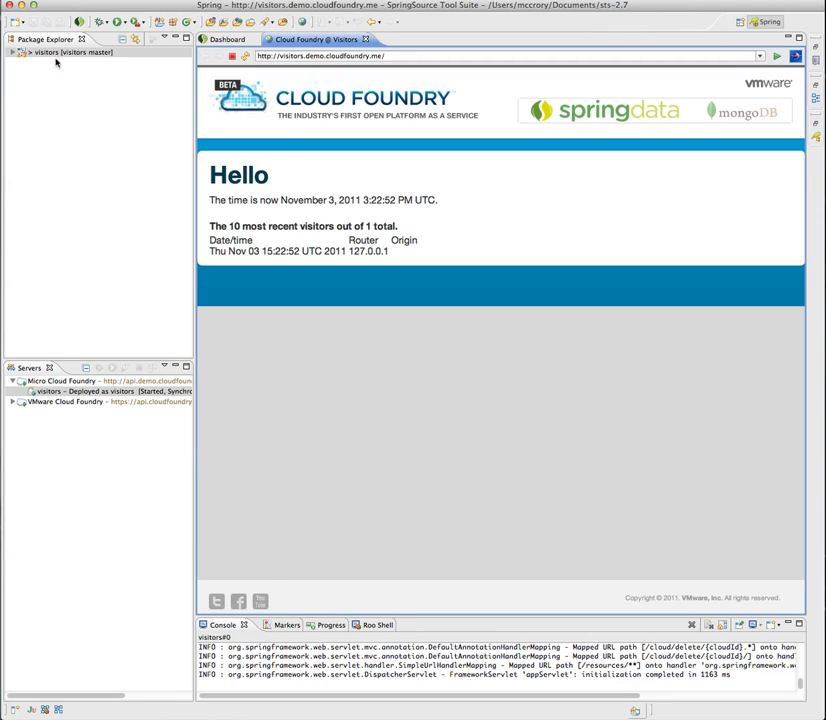
# Deploy visitors to VMware Cloud Foundry with 'Start application on deployment' unchecked.
pyautogui.click(64, 52)
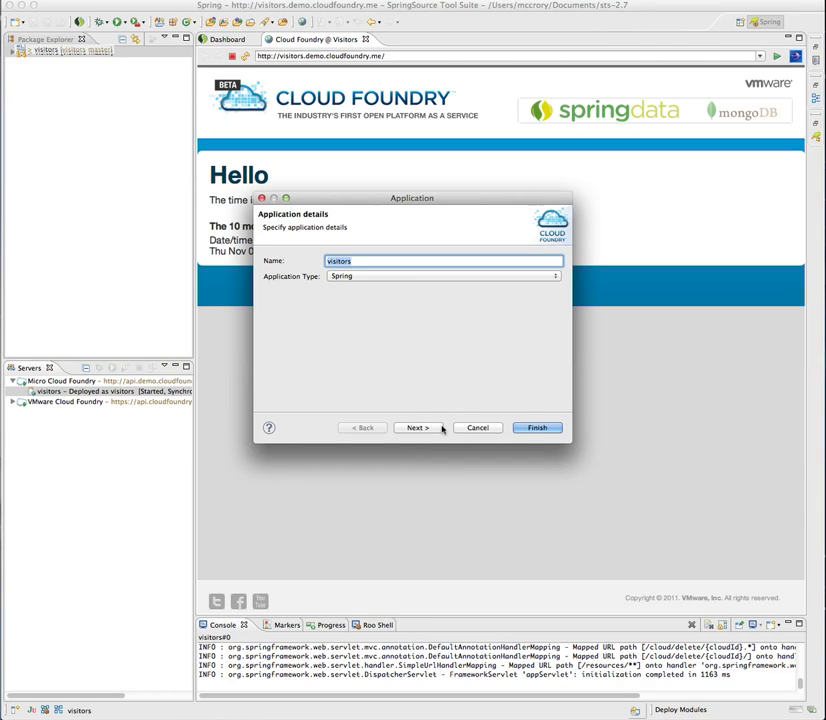
pyautogui.click(418, 428)
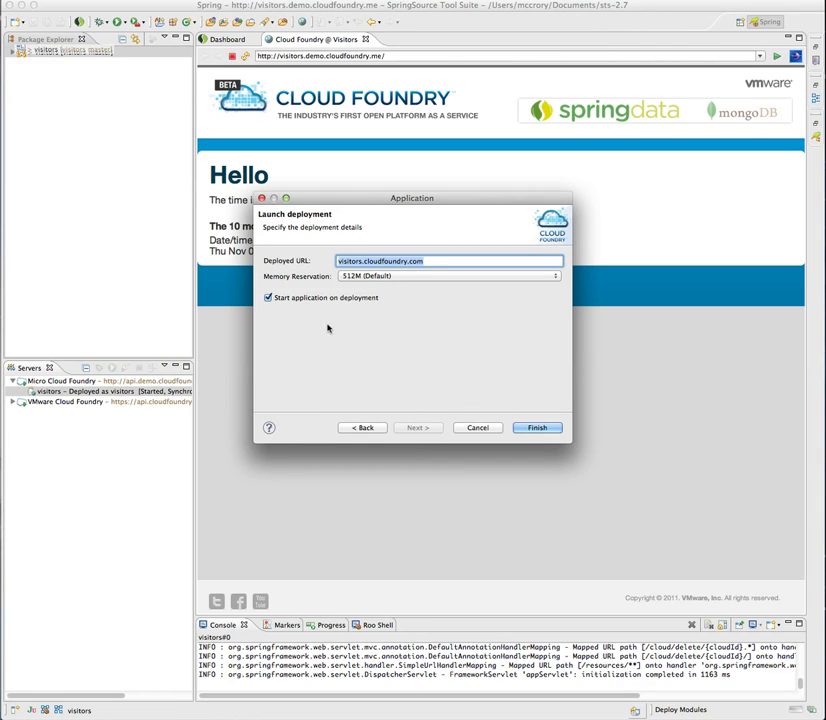
pyautogui.click(268, 296)
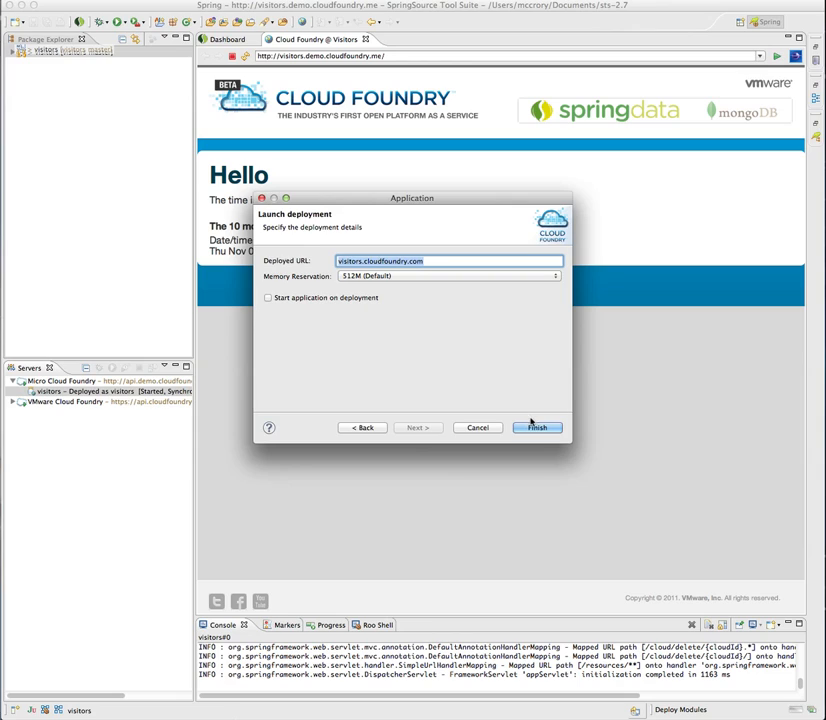
pyautogui.click(536, 428)
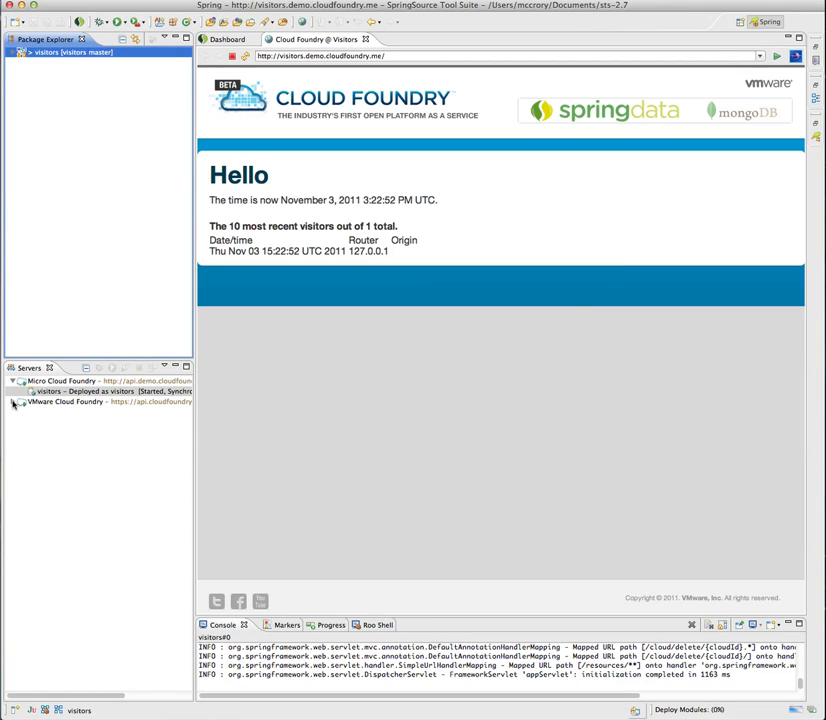
pyautogui.click(16, 400)
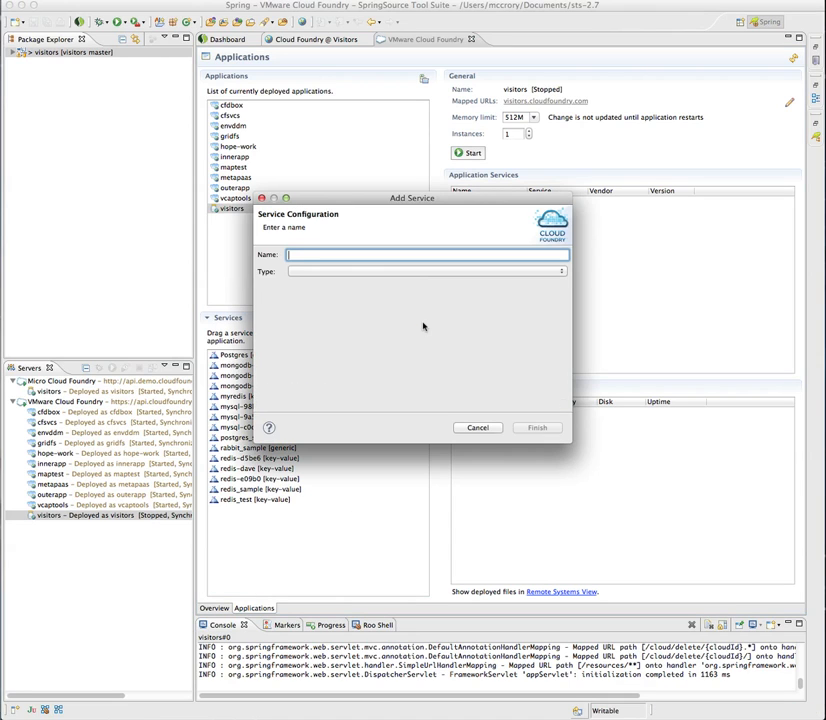
# Create the mongo-visitors MongoDB service and attach it to the visitors app.
pyautogui.write('mongo-visitors')
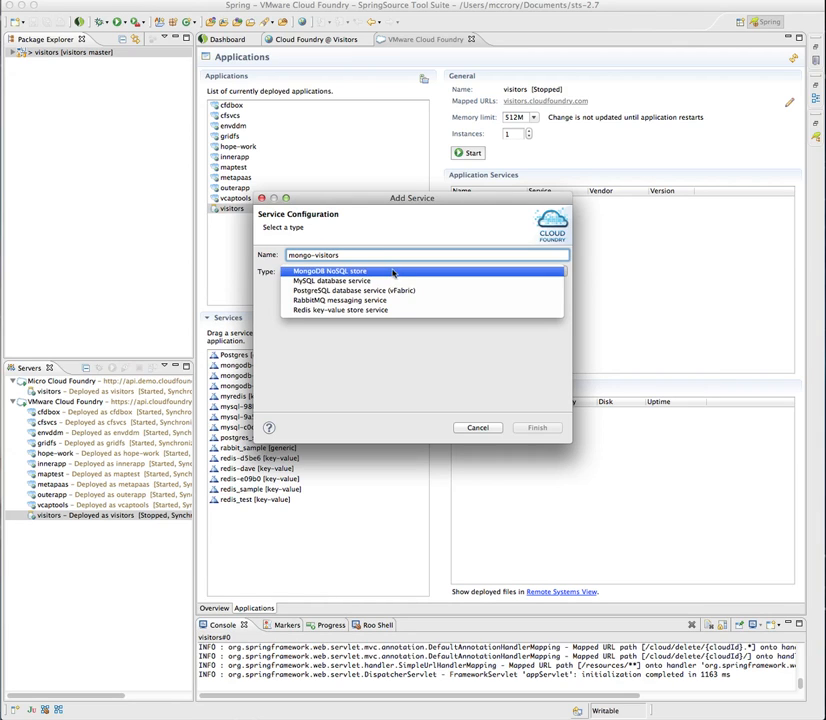
pyautogui.click(536, 428)
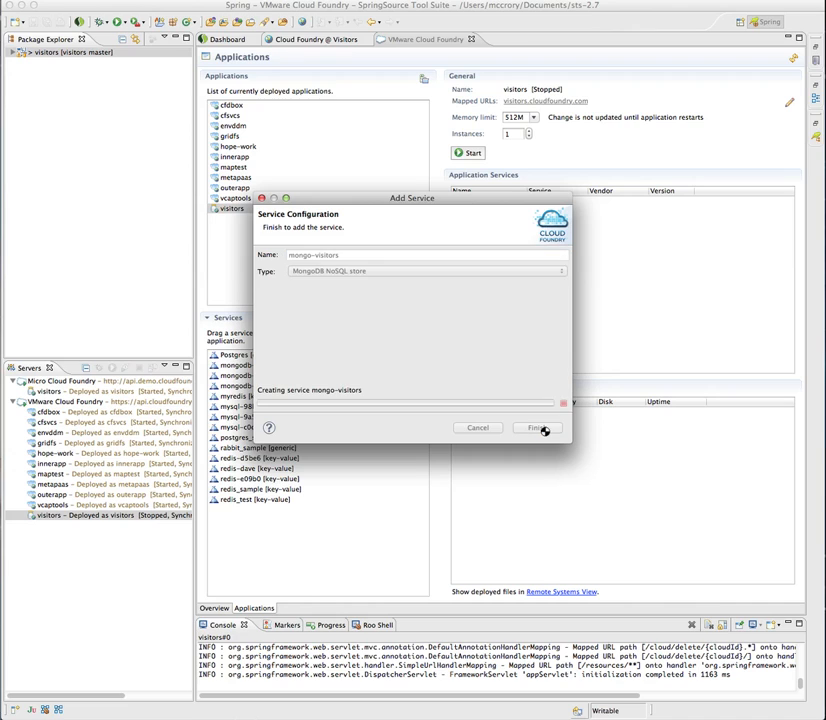
pyautogui.click(538, 428)
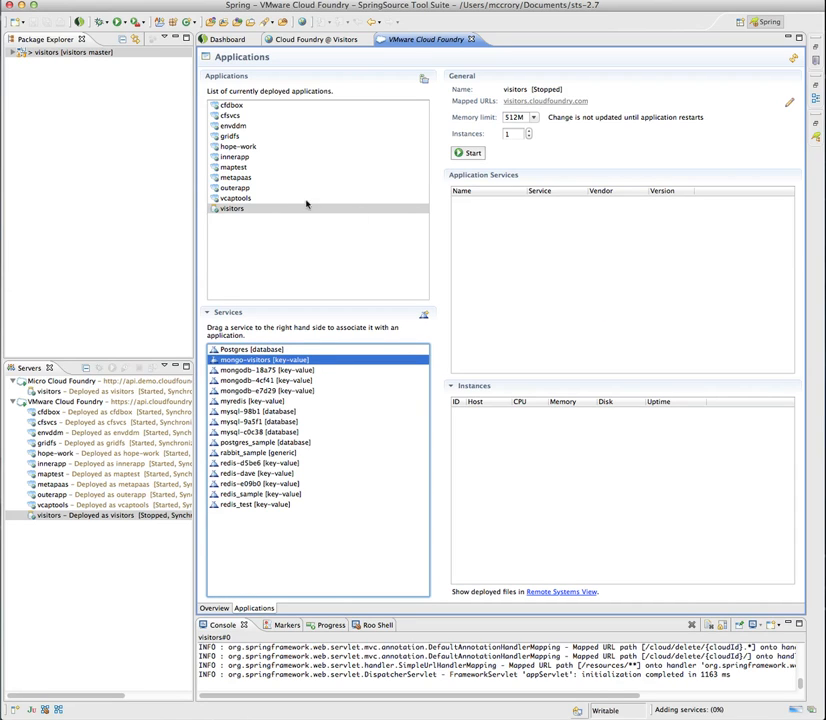
pyautogui.click(232, 208)
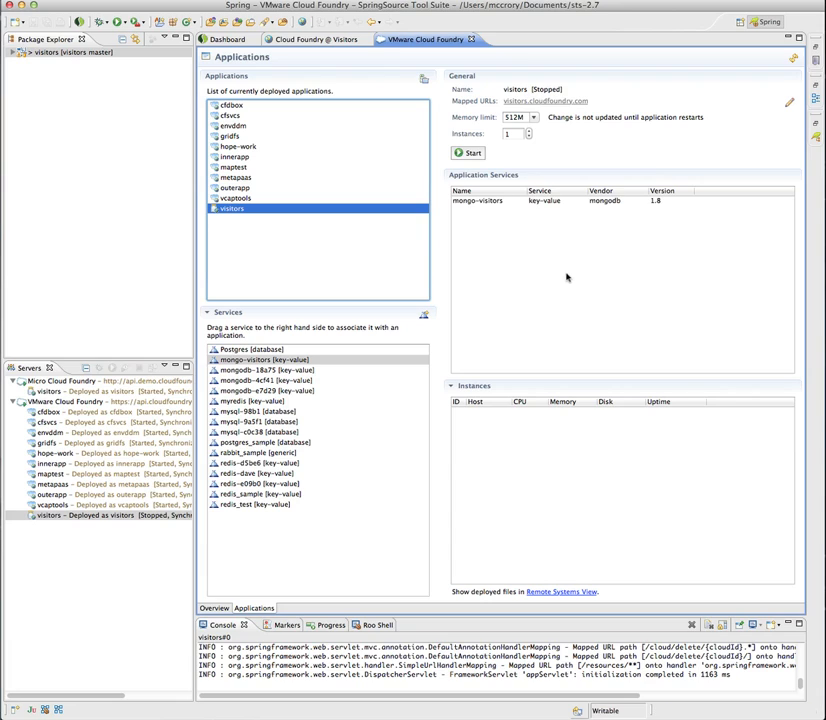
# Start the visitors app and view its visitors.cloudfoundry.com Hello page.
pyautogui.click(468, 152)
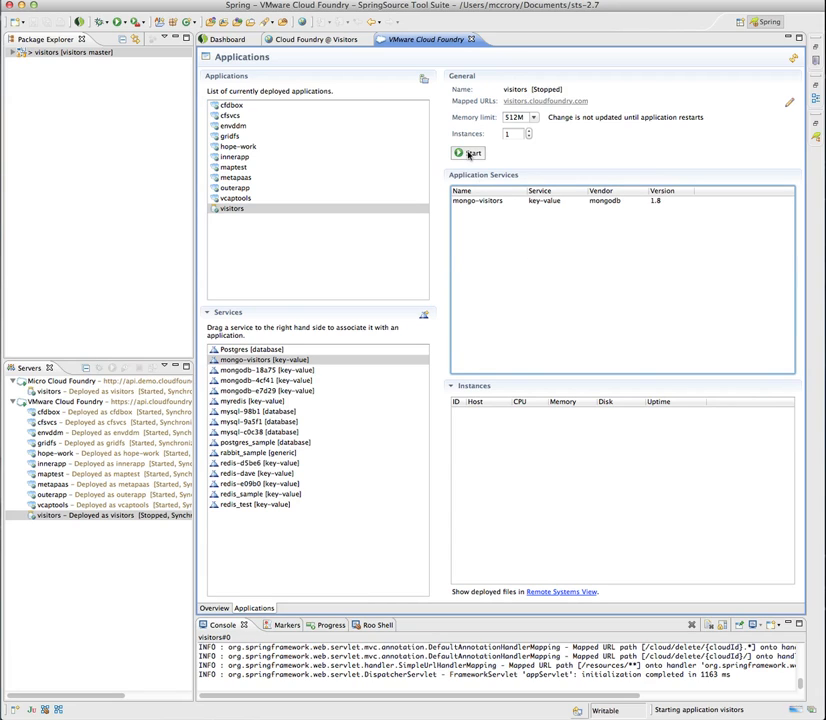
pyautogui.click(468, 152)
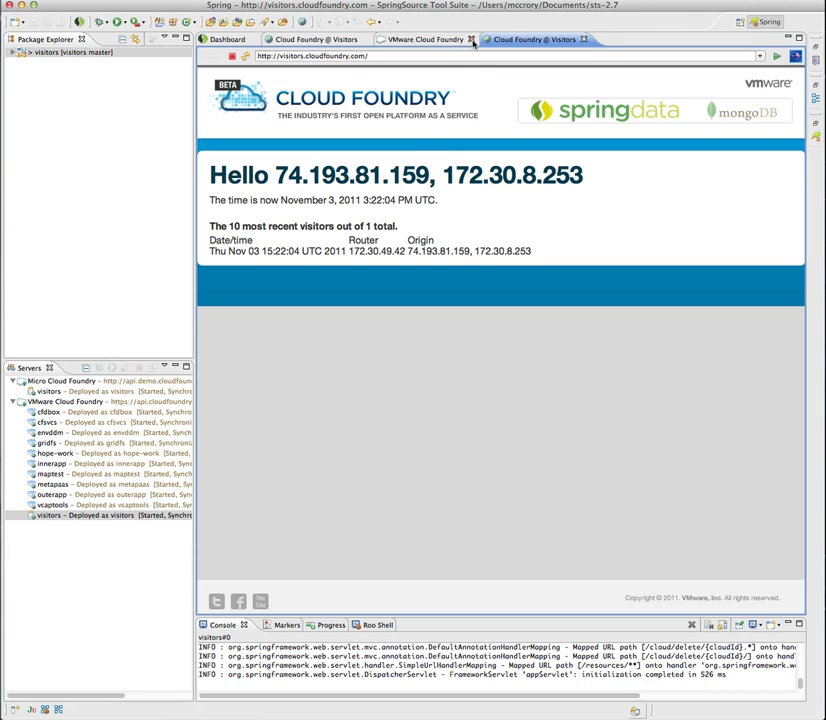
pyautogui.click(472, 40)
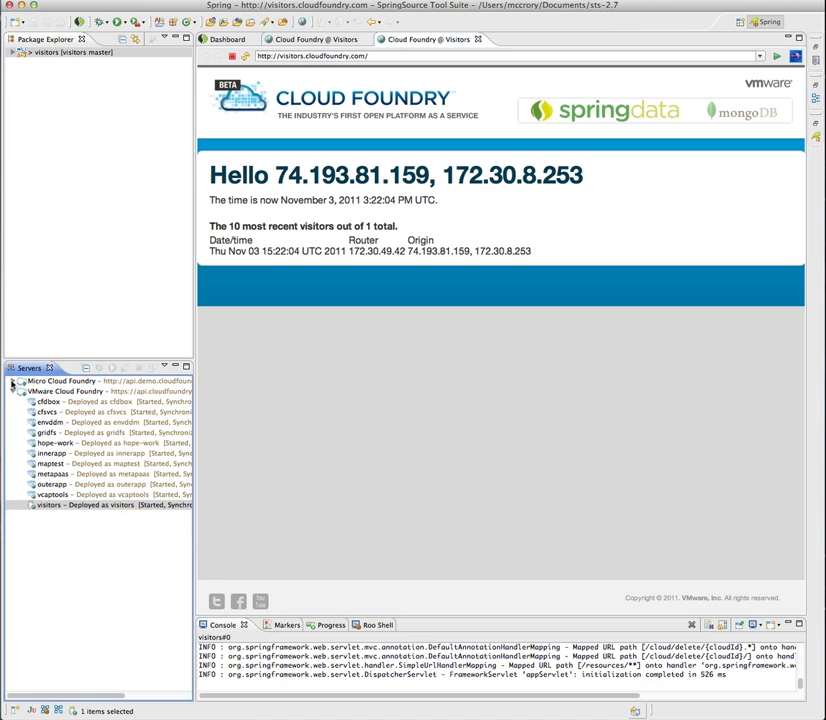
# Deploy visitors to the AppFog server with default settings, then begin the enStratus deployment.
pyautogui.click(14, 390)
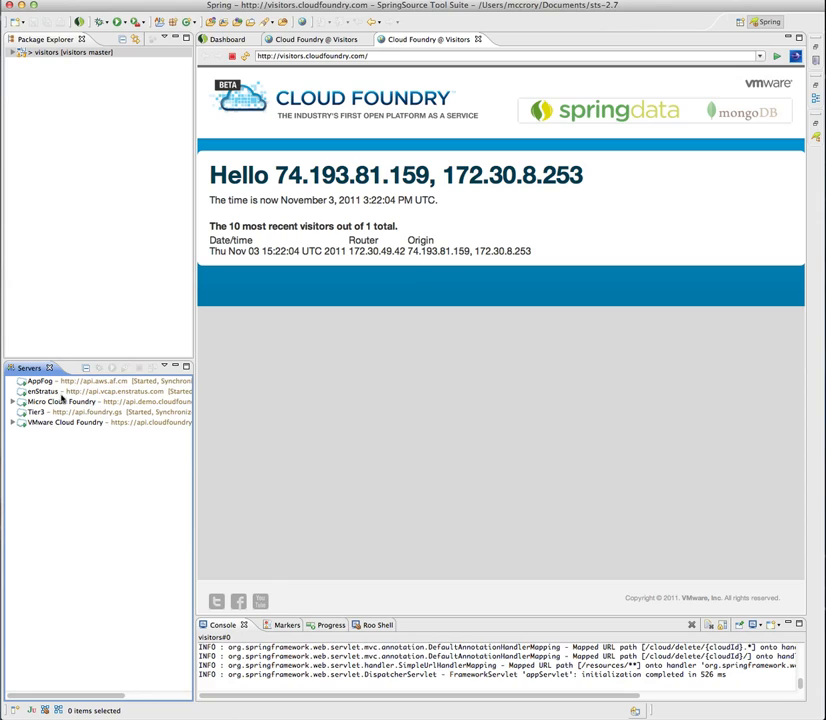
pyautogui.moveTo(118, 88)
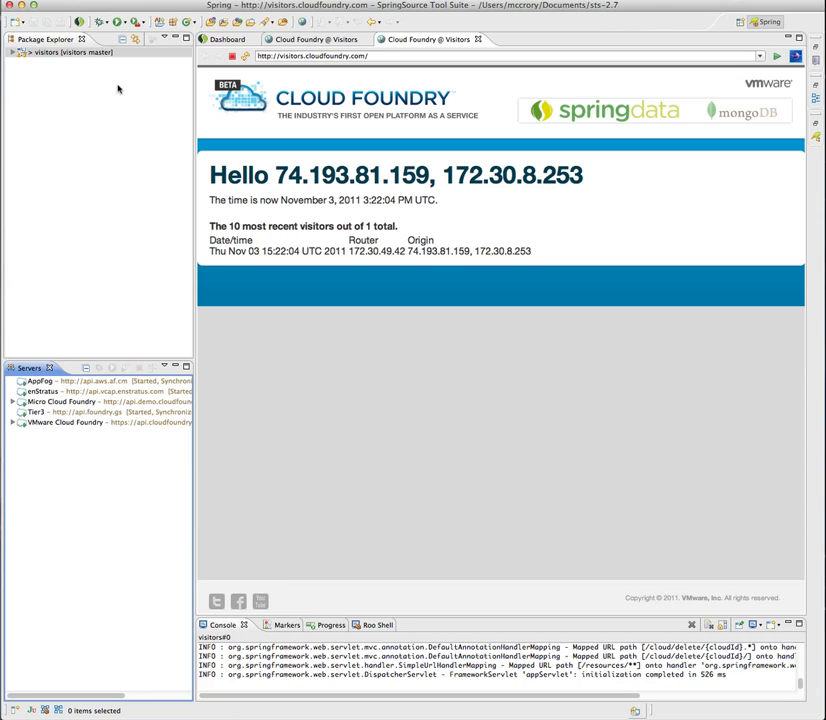
pyautogui.click(70, 52)
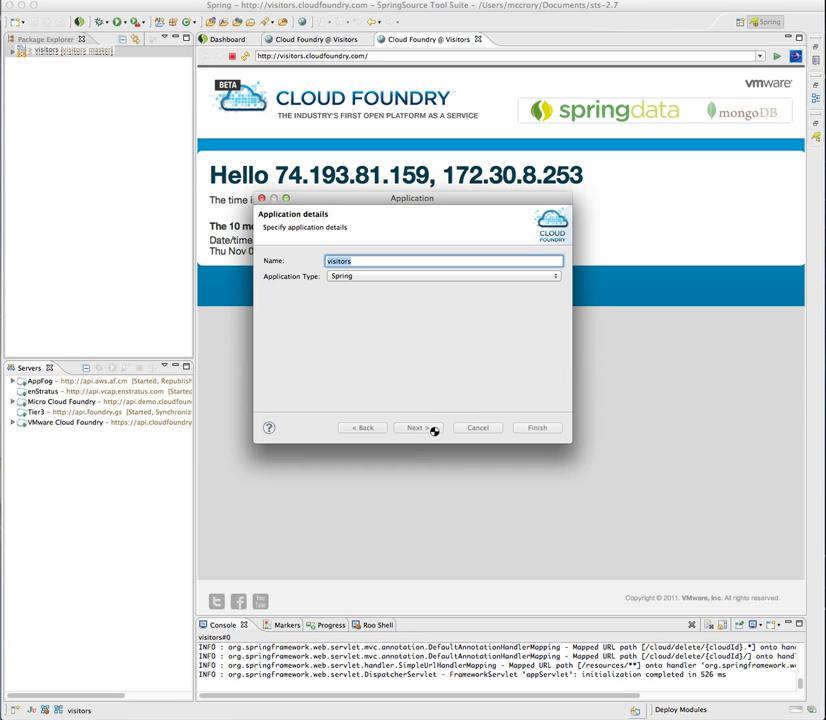
pyautogui.click(416, 428)
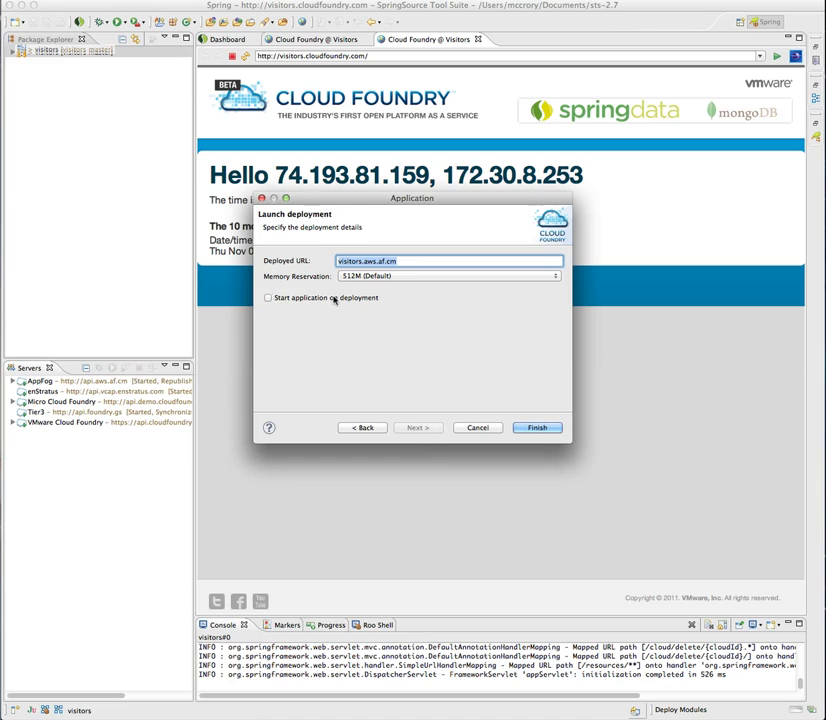
pyautogui.click(536, 428)
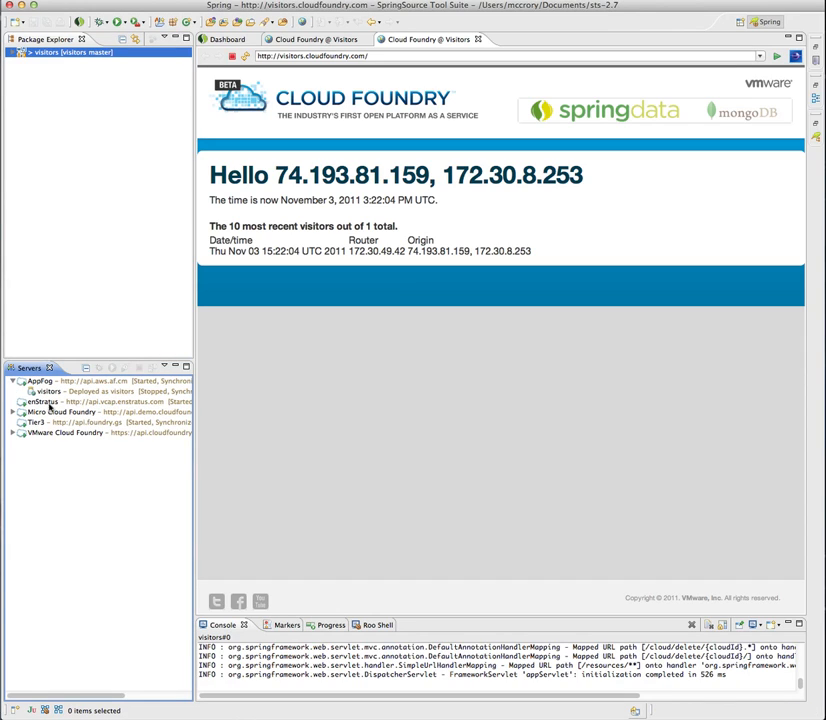
pyautogui.click(50, 402)
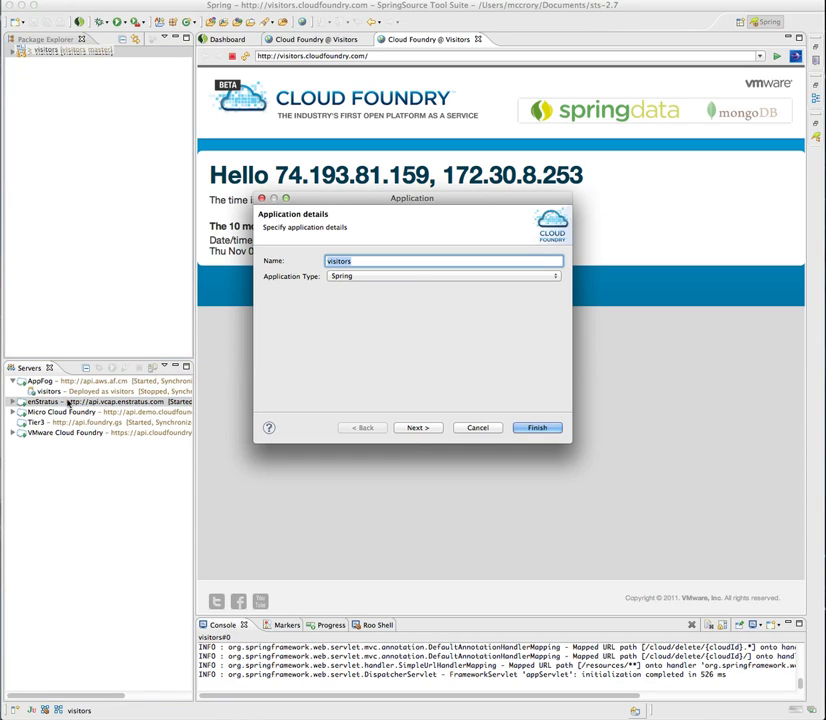
# Deploy visitors to enStratus without starting it, then begin the Tier3 deployment.
pyautogui.click(418, 428)
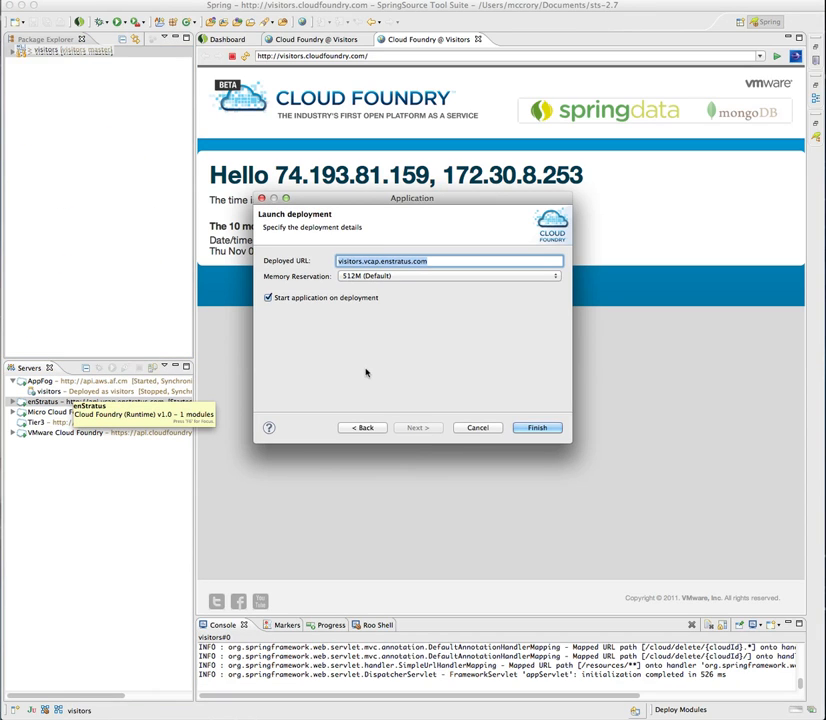
pyautogui.click(268, 296)
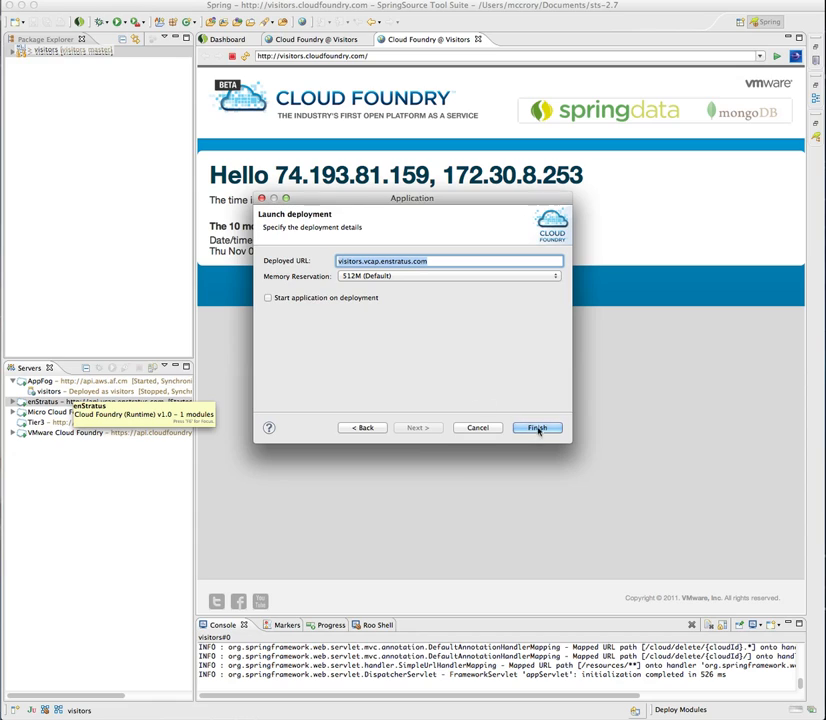
pyautogui.click(536, 428)
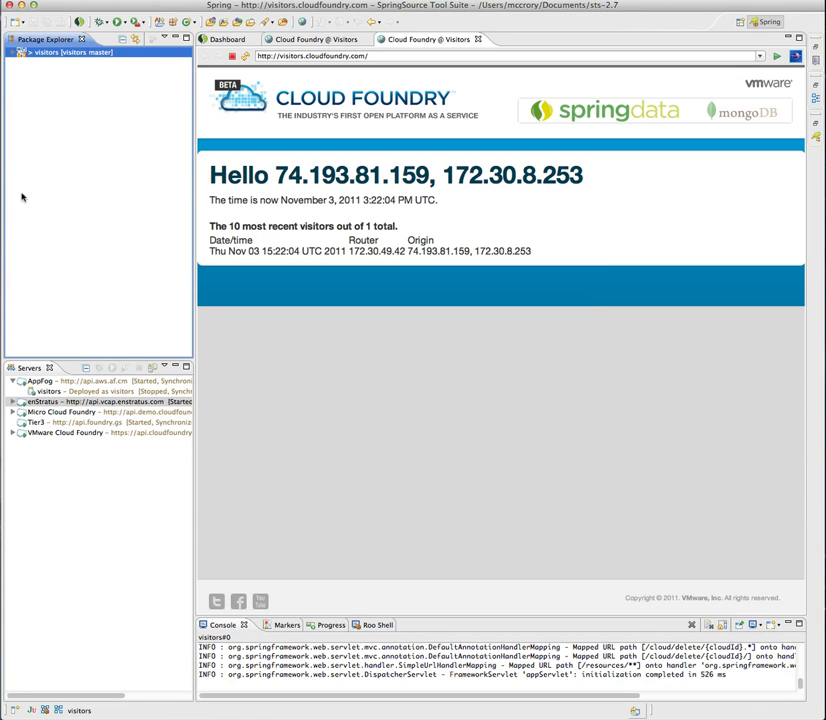
pyautogui.click(14, 400)
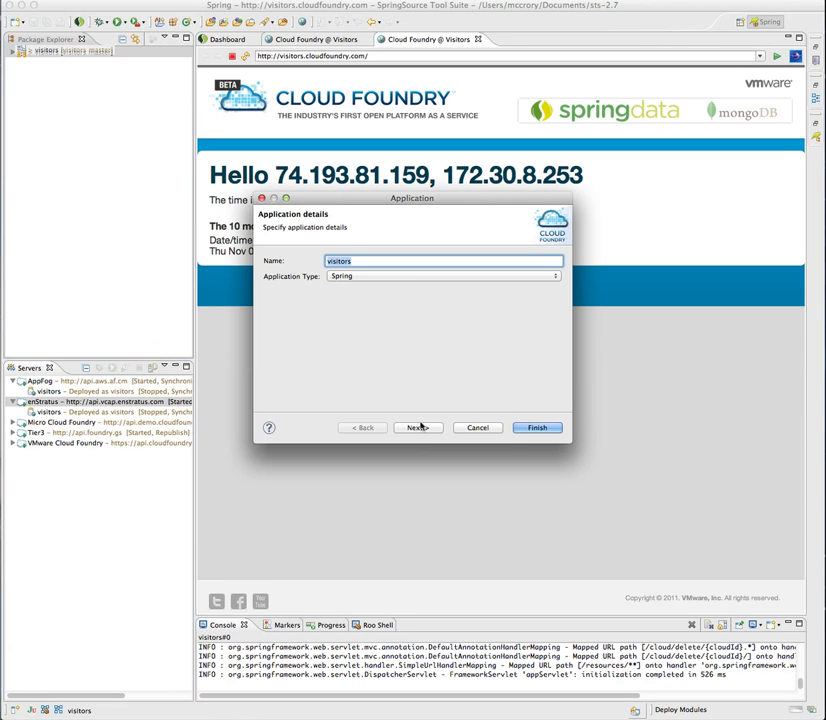
# Deploy visitors to Tier3 with 'Start application on deployment' kept checked.
pyautogui.click(418, 428)
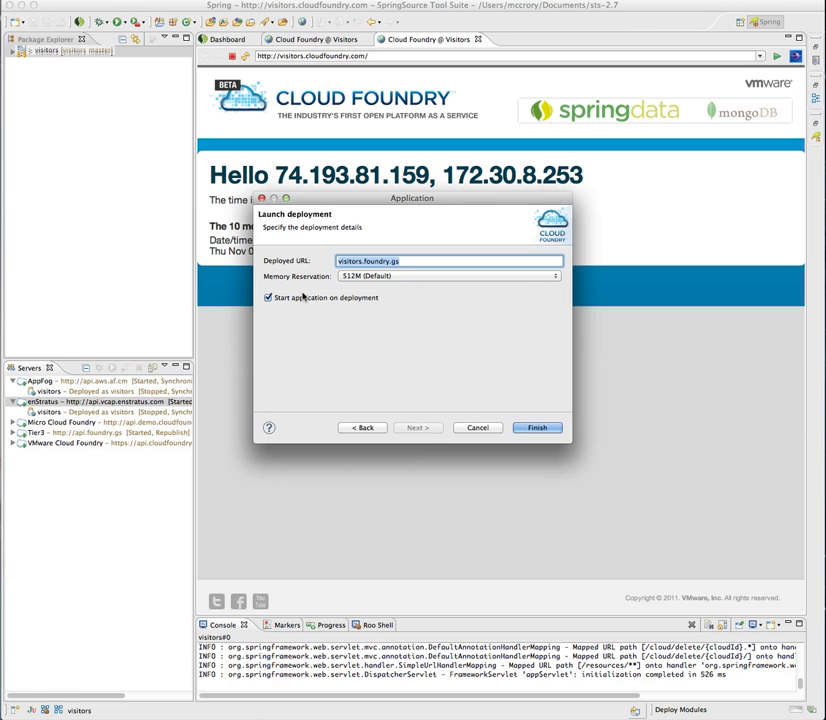
pyautogui.click(536, 428)
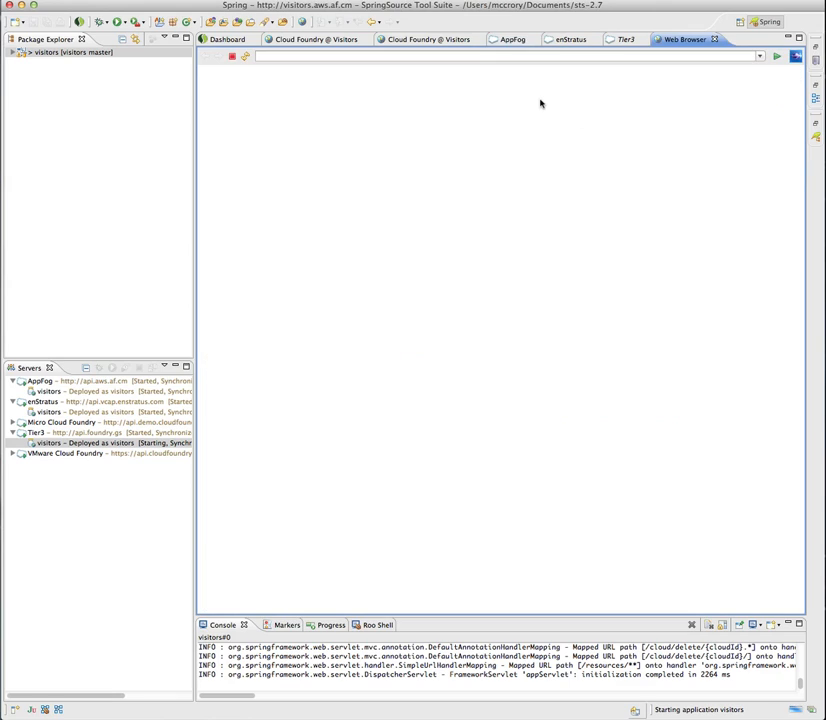
pyautogui.moveTo(654, 70)
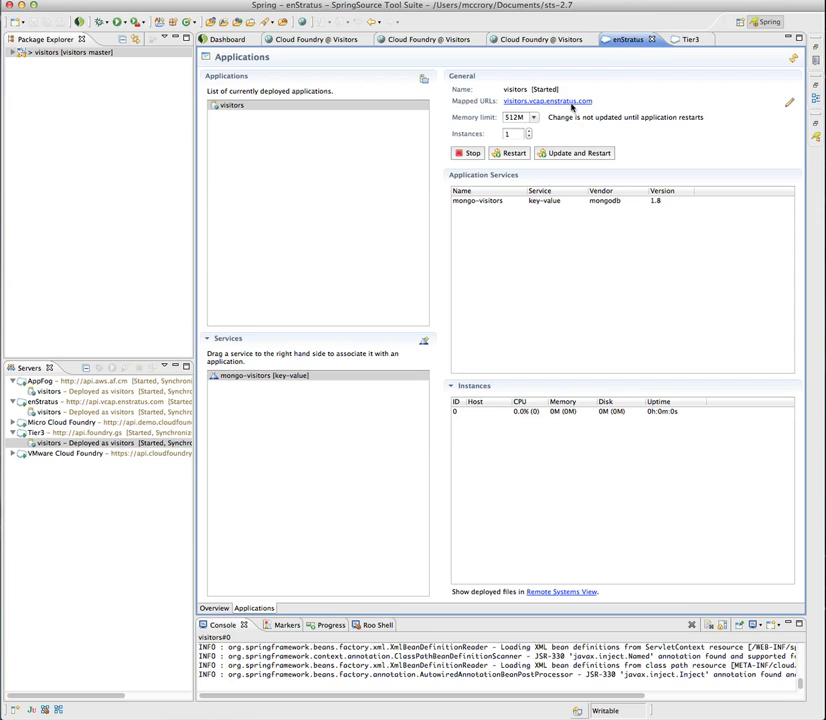
# View the enStratus-hosted visitors Hello page, then switch to the Tier3 deployment overview.
pyautogui.click(548, 100)
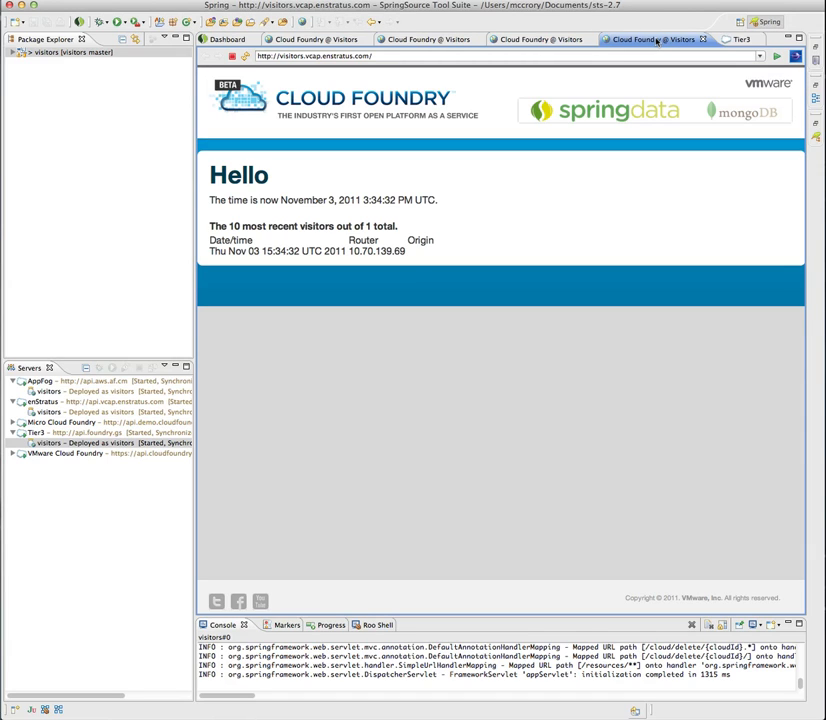
pyautogui.click(732, 40)
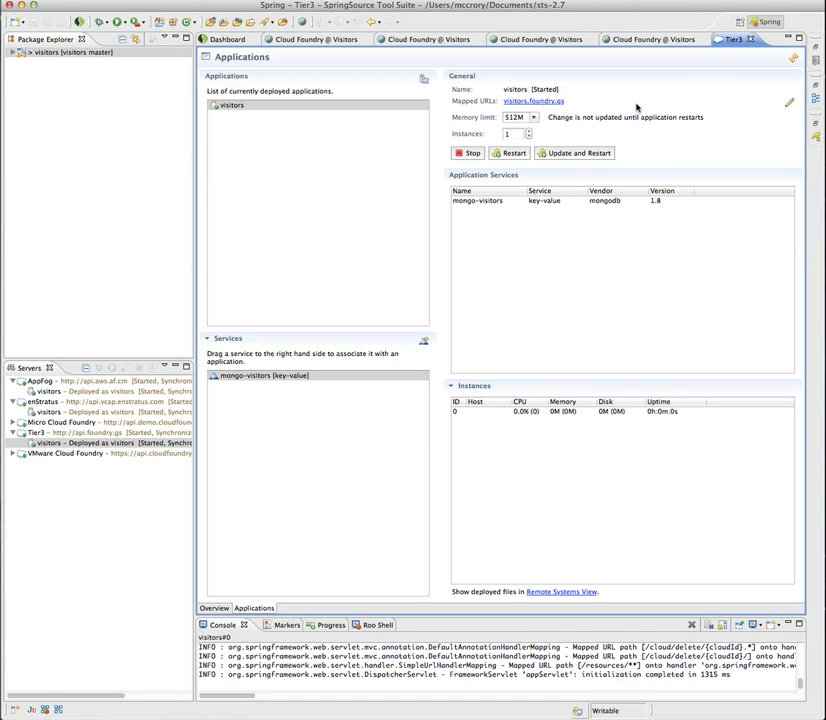
pyautogui.moveTo(528, 180)
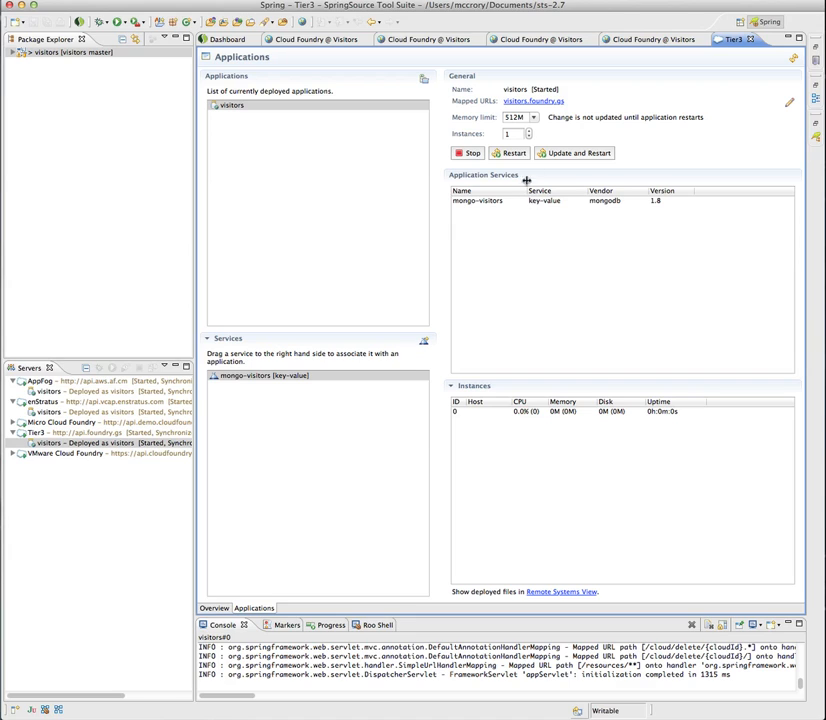